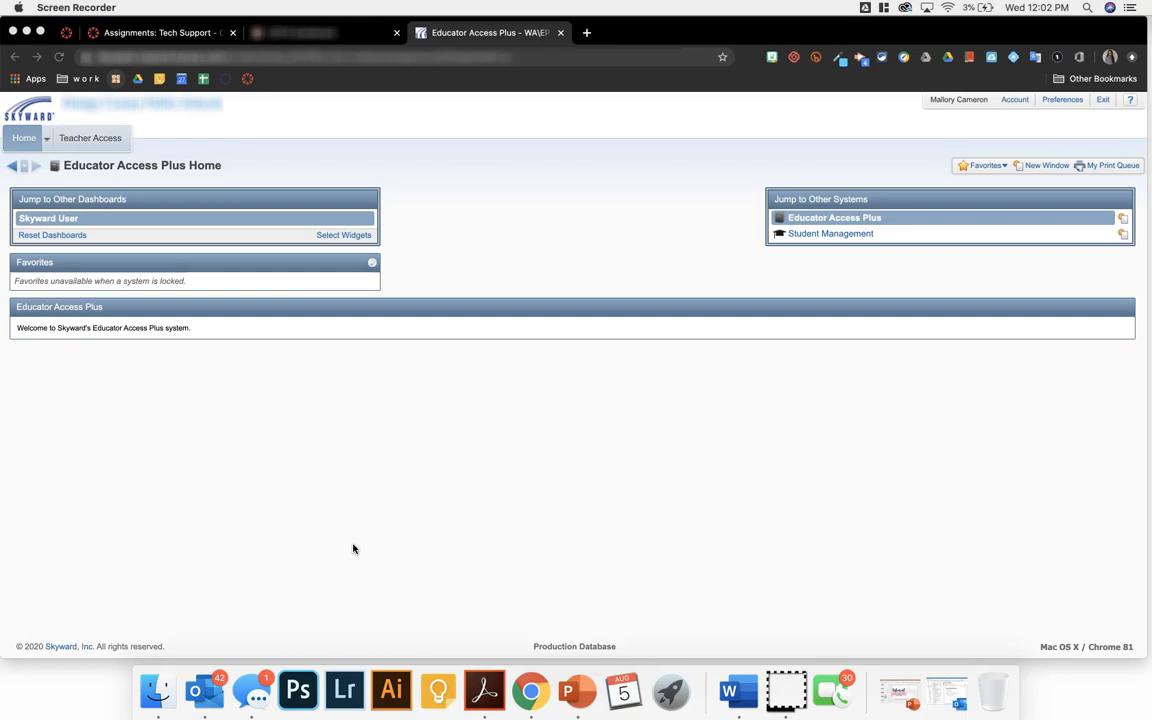
mouse_move(353, 545)
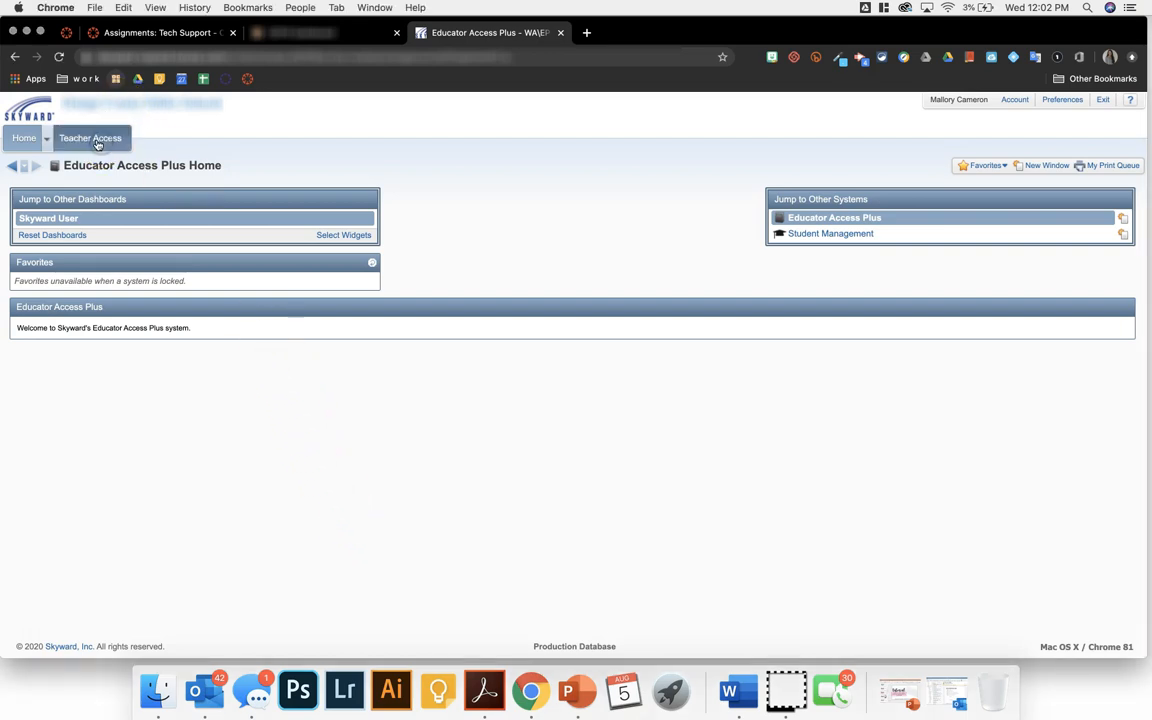
Step: Go through Teacher Access and My Gradebook to the gradebook of one Career Planning class
click(90, 138)
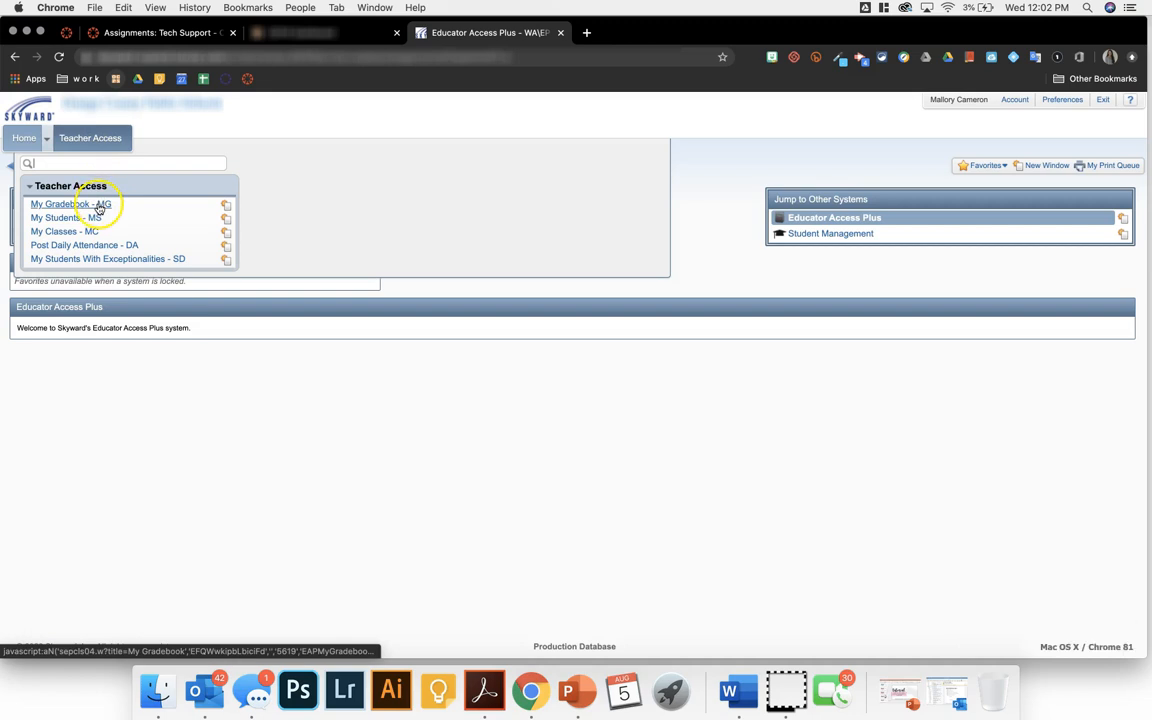
click(51, 204)
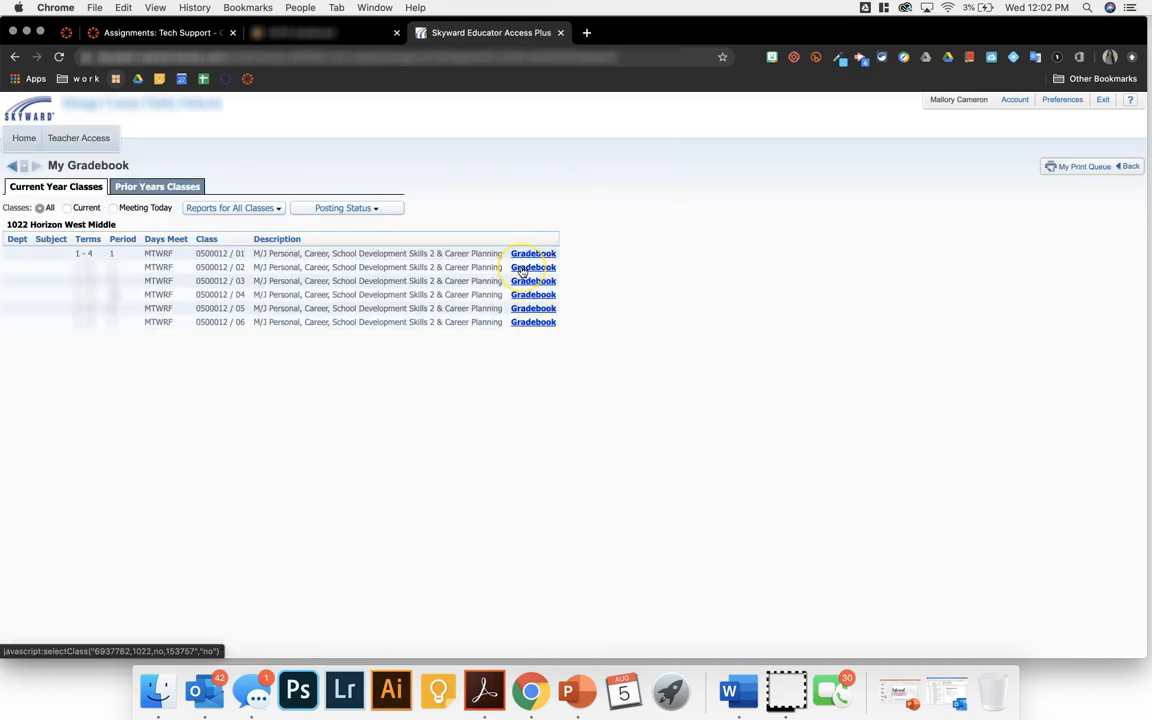
click(533, 253)
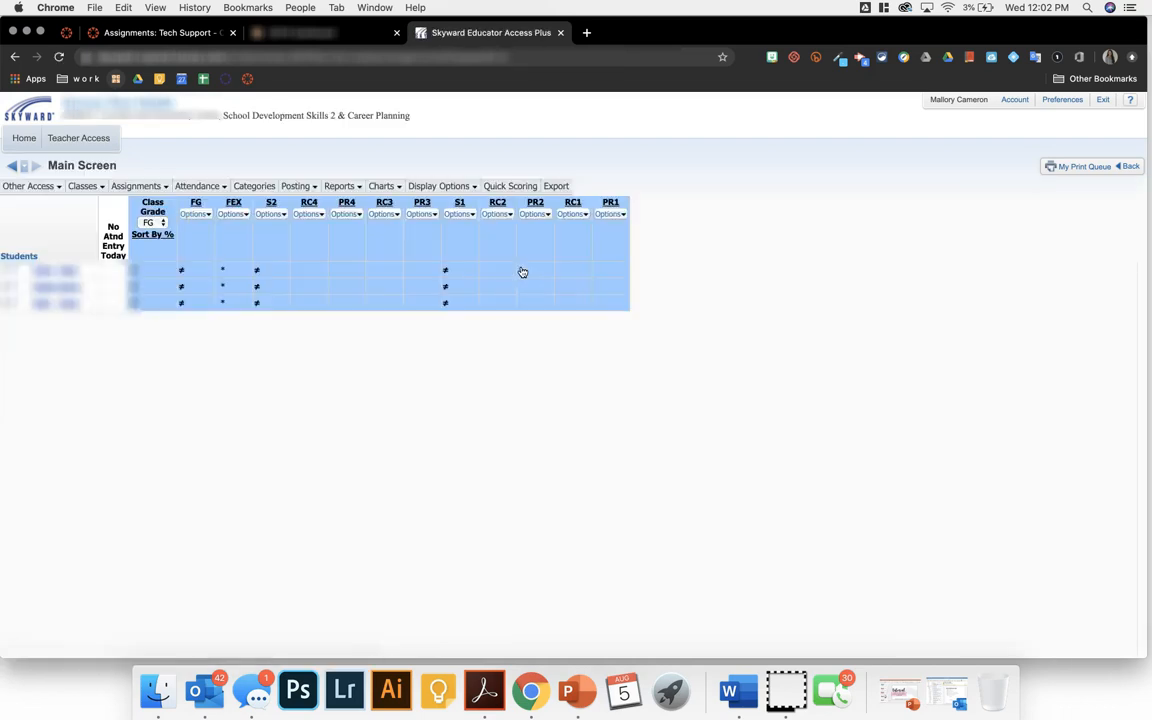
mouse_move(693, 289)
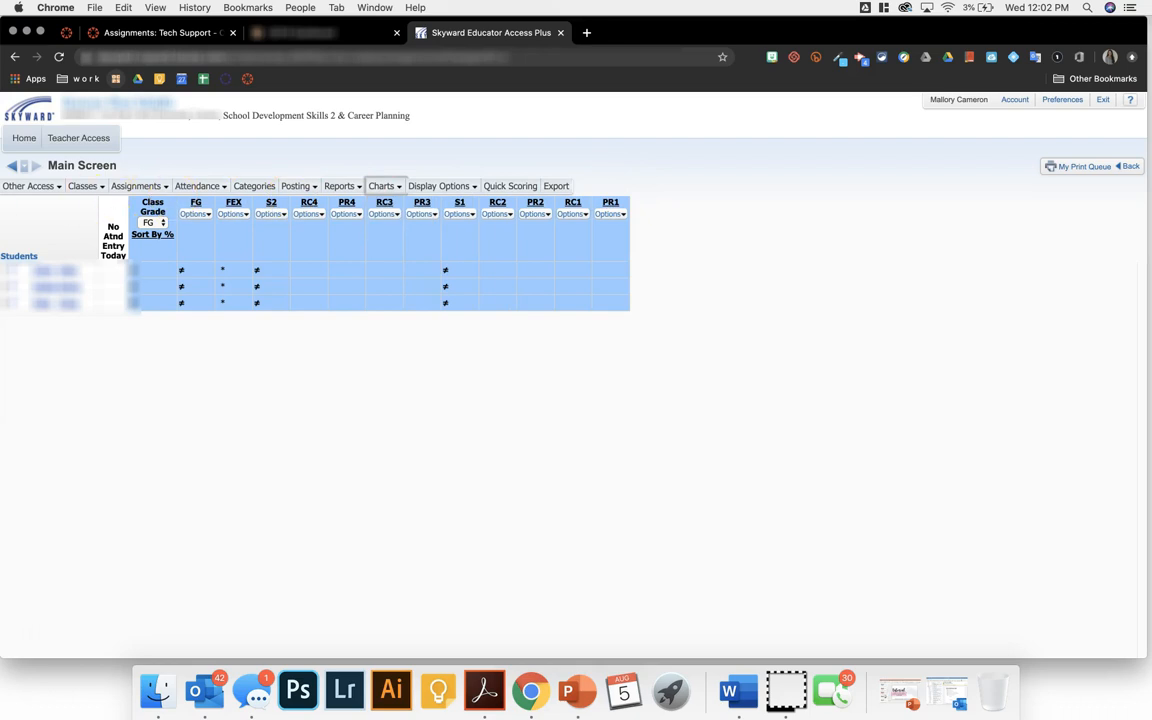
Step: Bring up Category Maintenance for this gradebook, showing its total-points method and eight categories
click(251, 186)
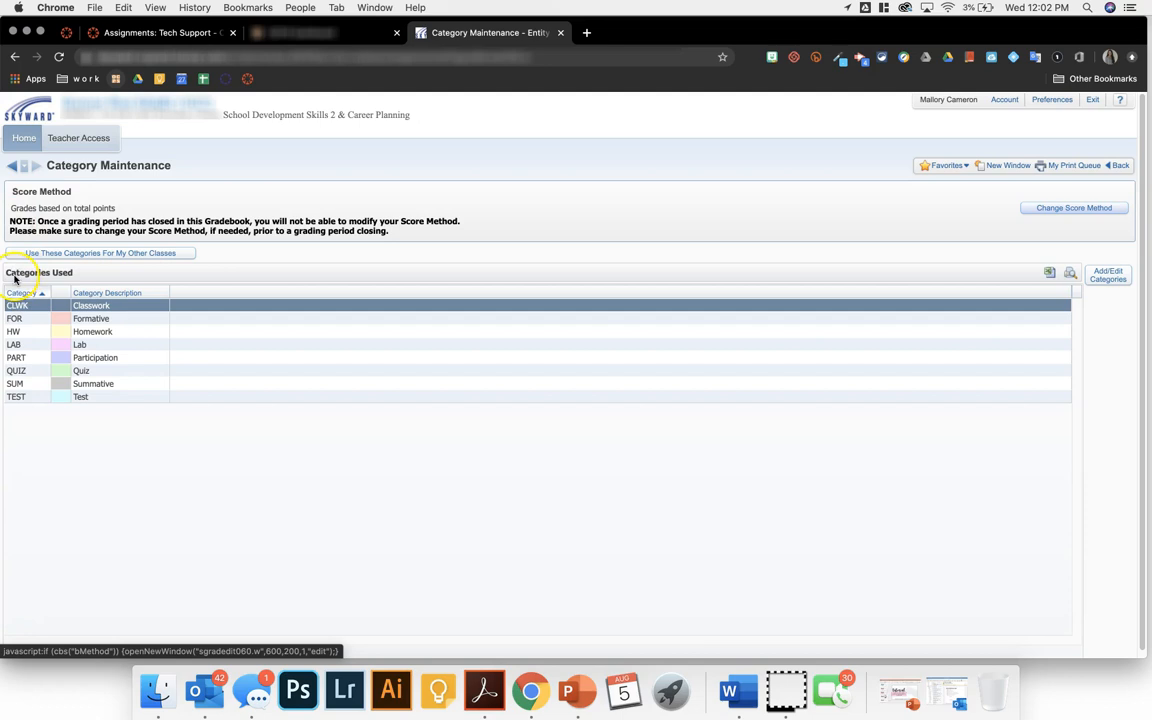
mouse_move(40, 207)
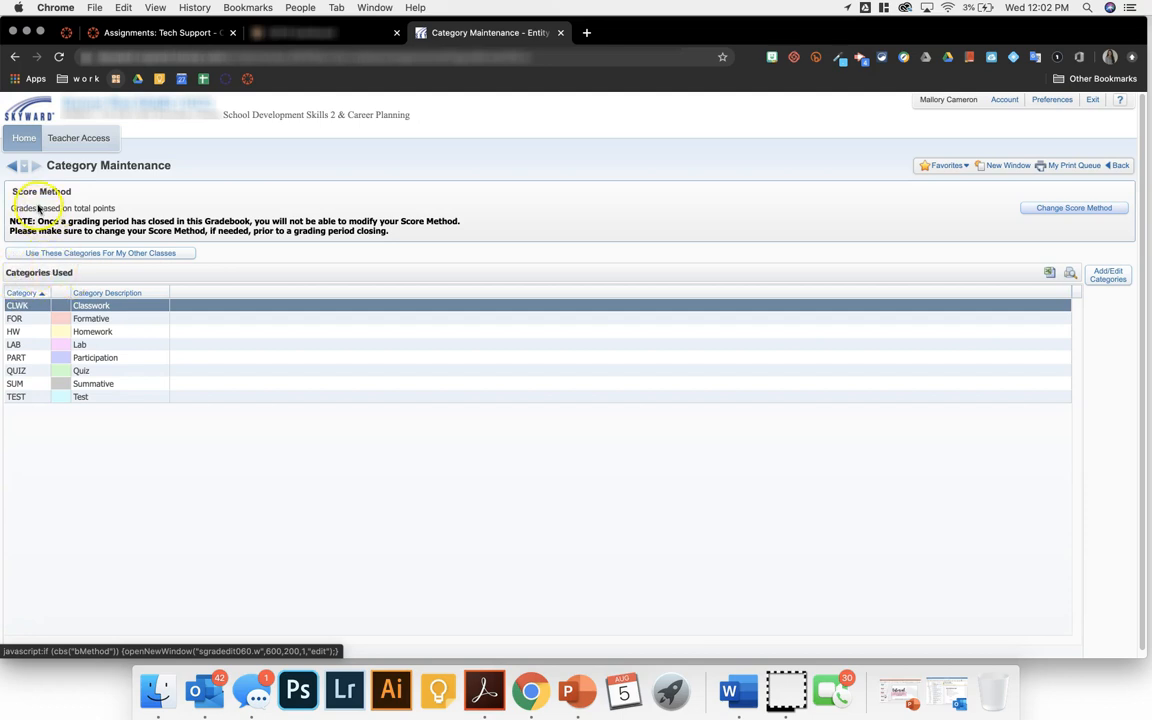
mouse_move(115, 216)
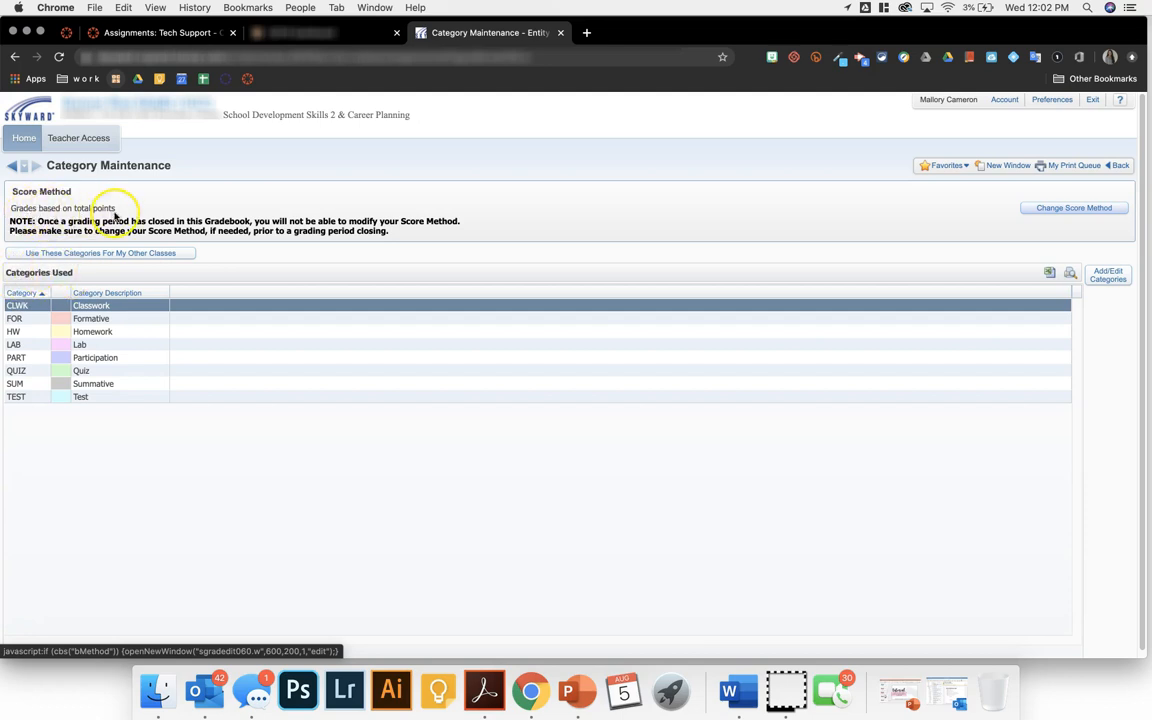
mouse_move(715, 208)
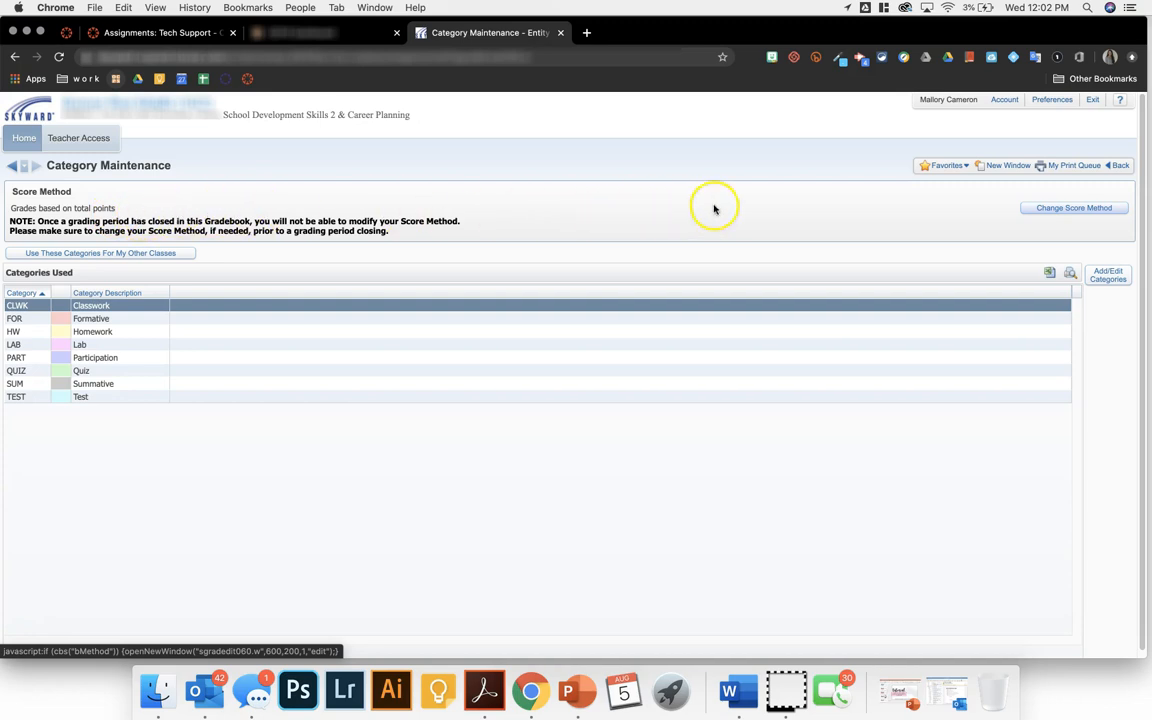
mouse_move(834, 215)
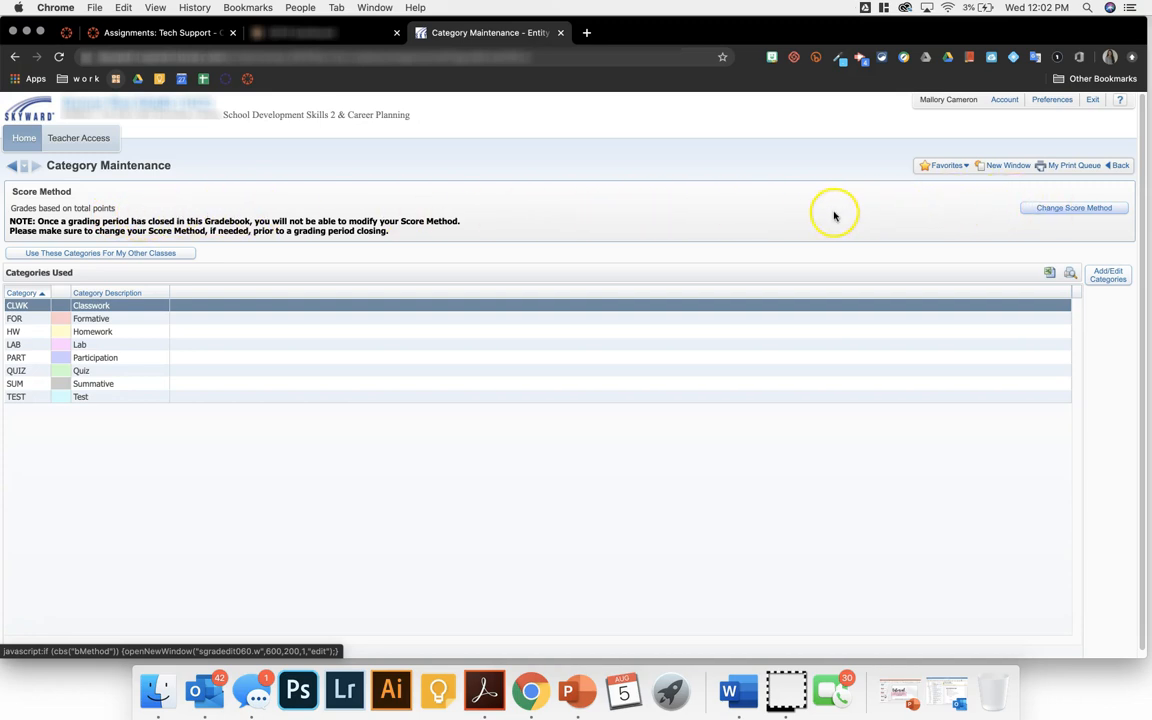
mouse_move(1003, 220)
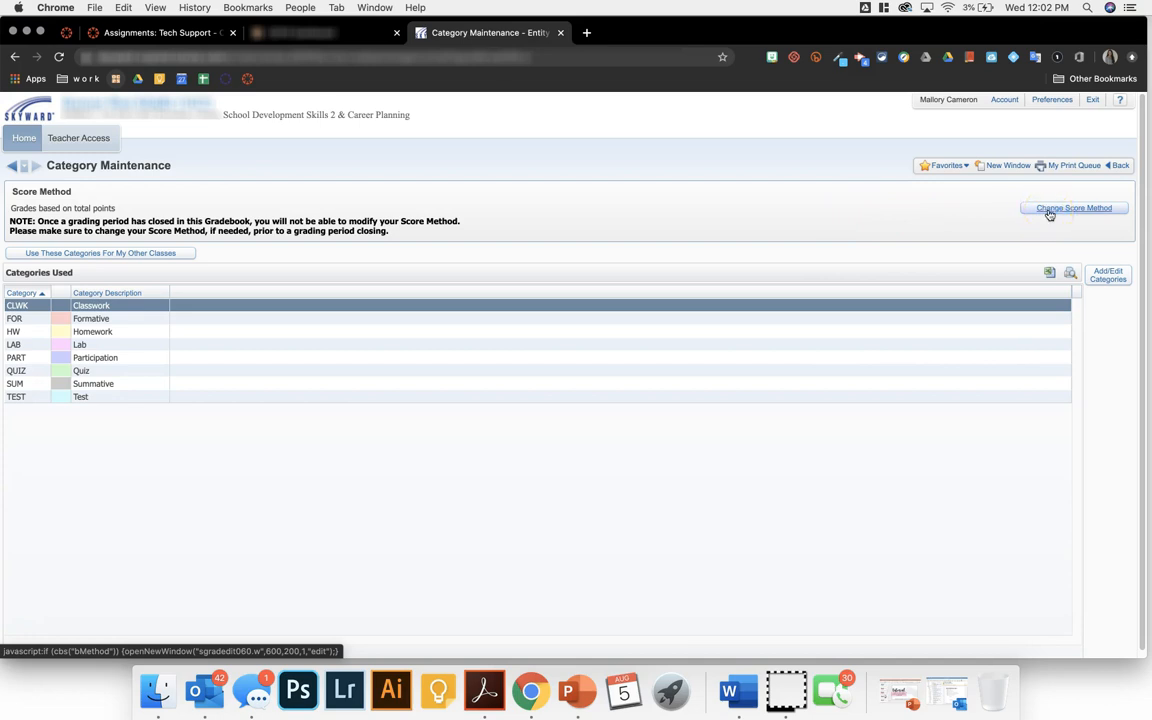
click(1073, 208)
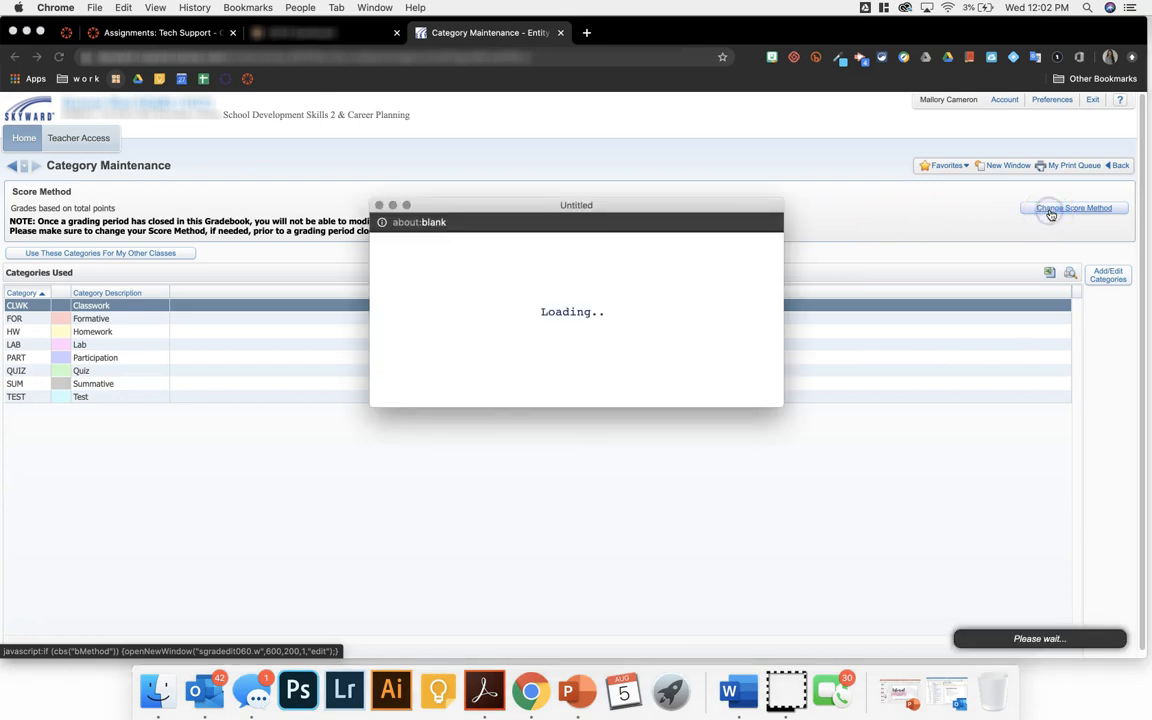
click(1073, 208)
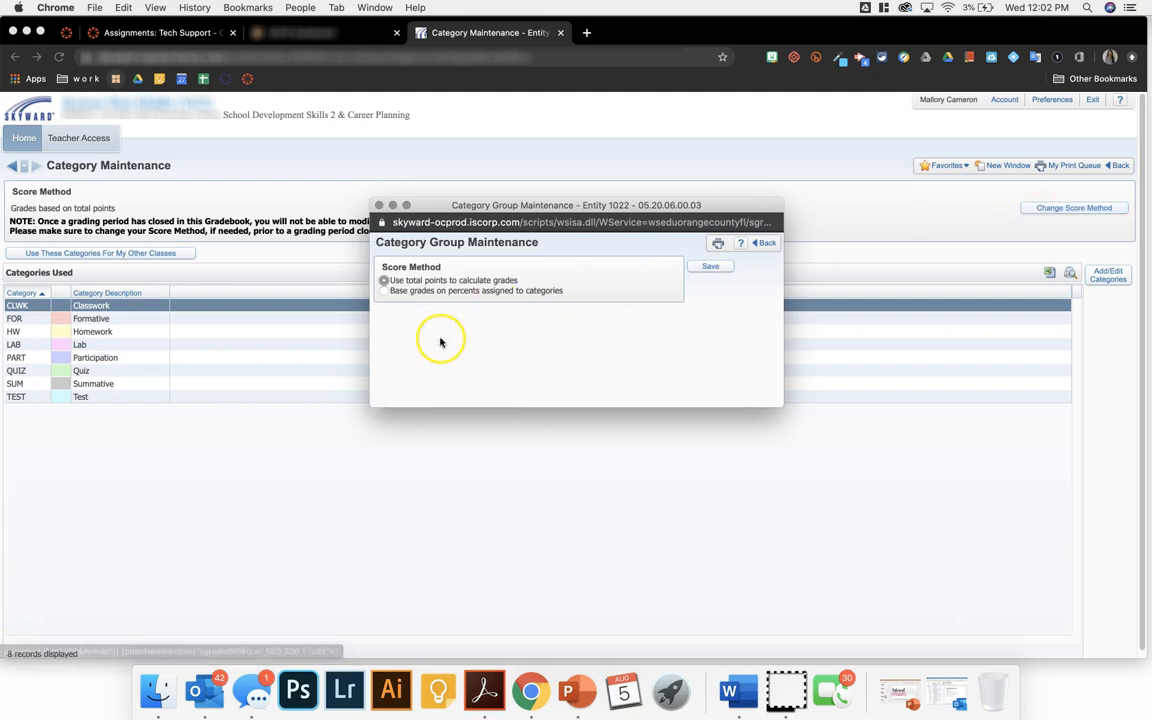
click(383, 291)
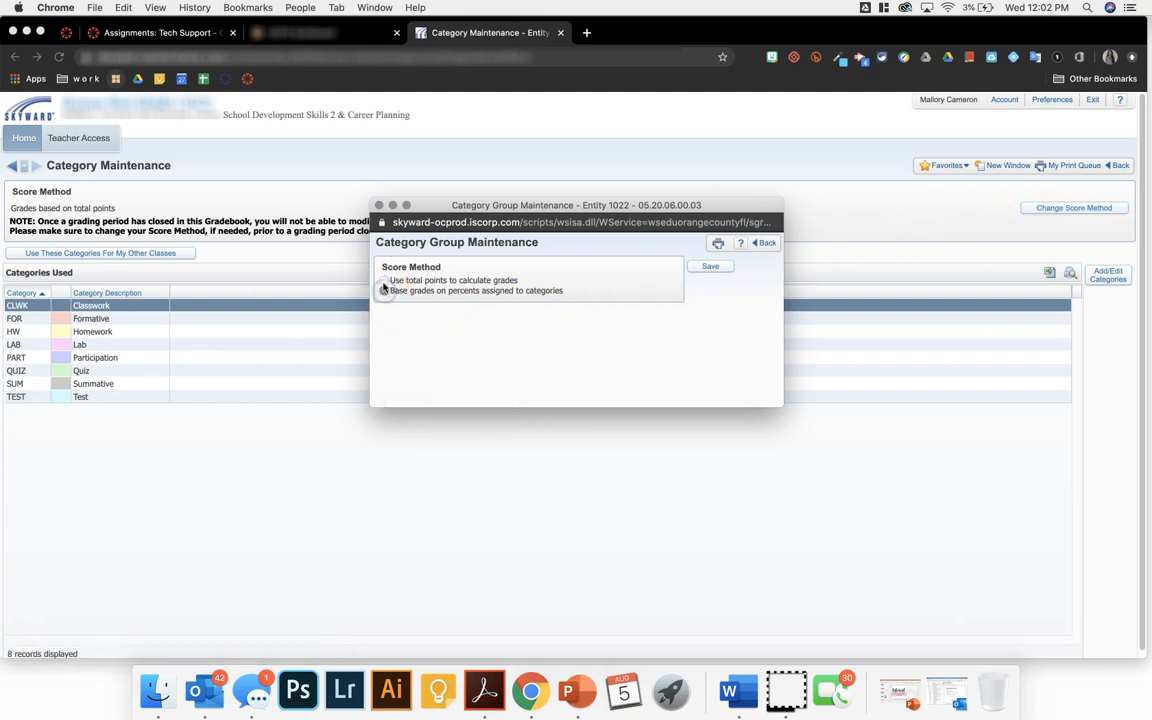
click(385, 280)
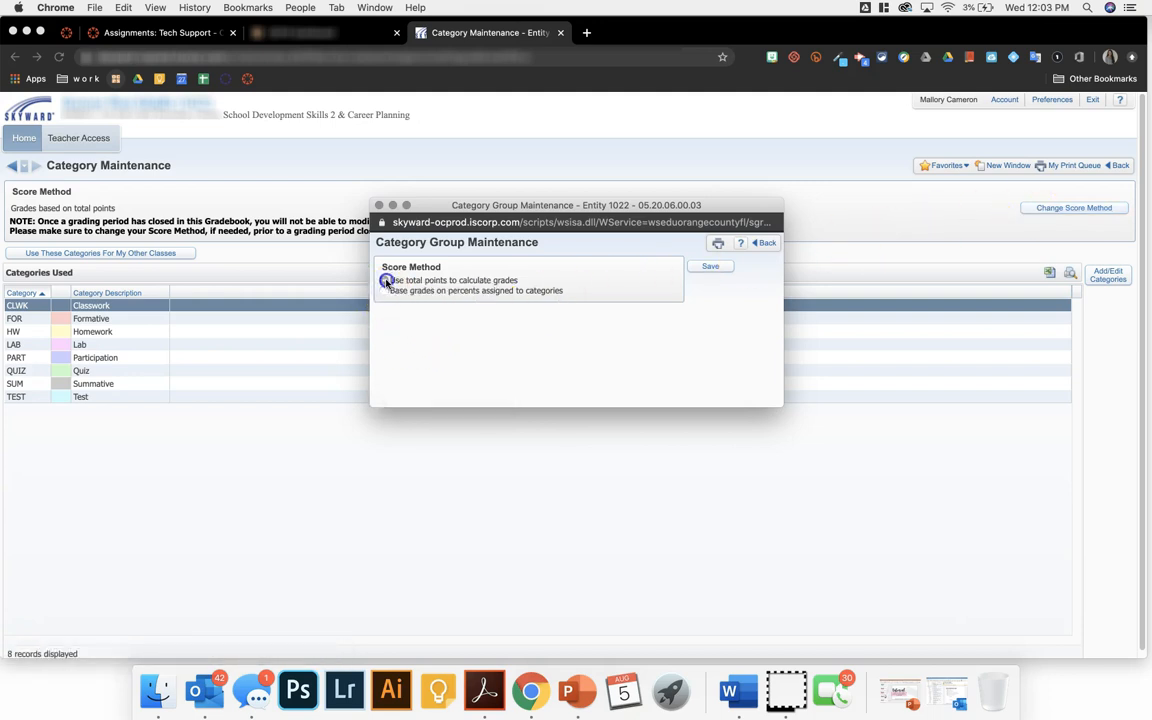
mouse_move(465, 333)
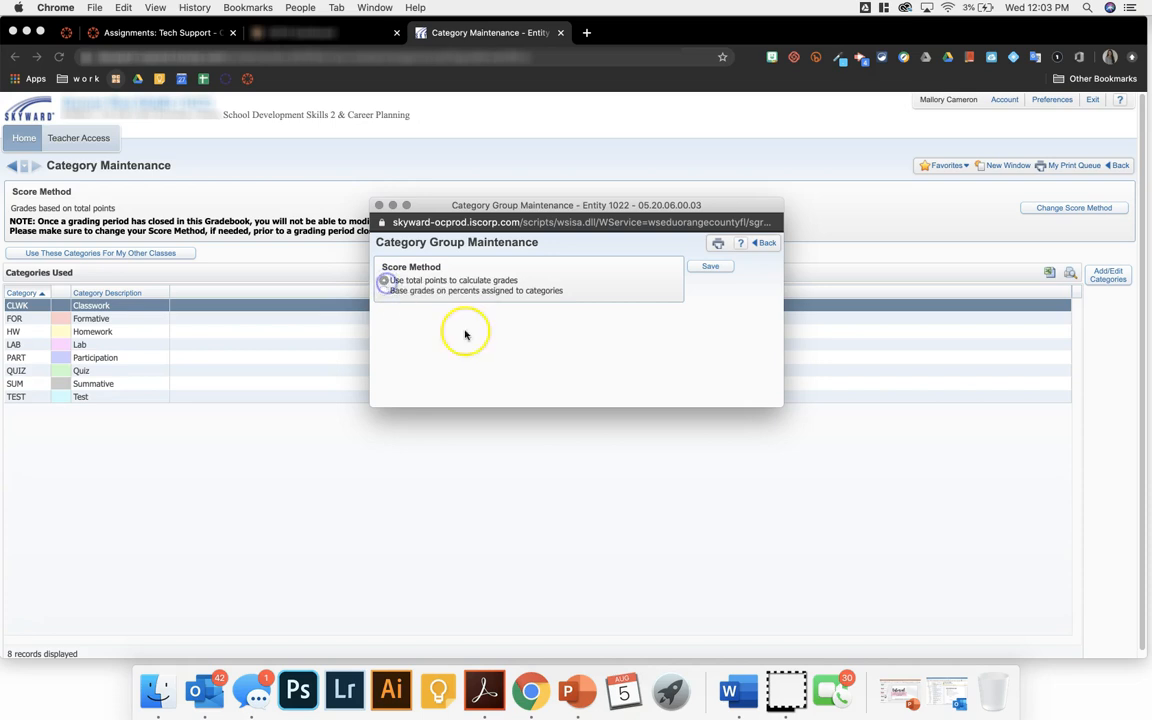
mouse_move(712, 267)
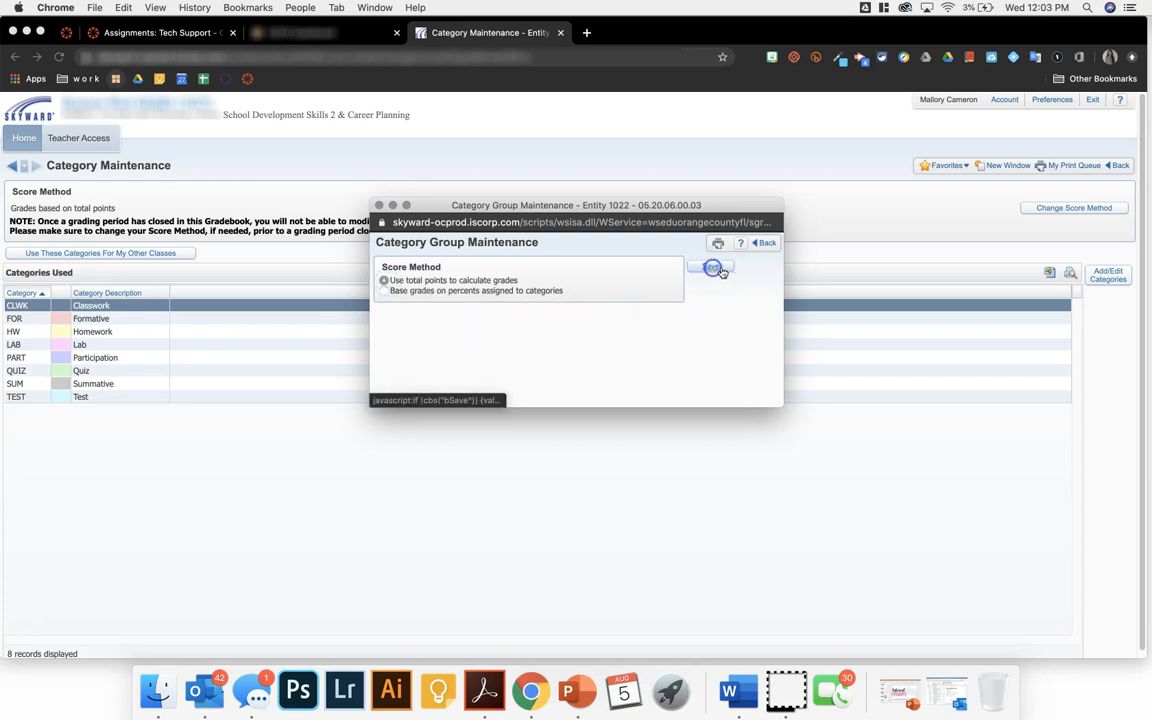
click(713, 268)
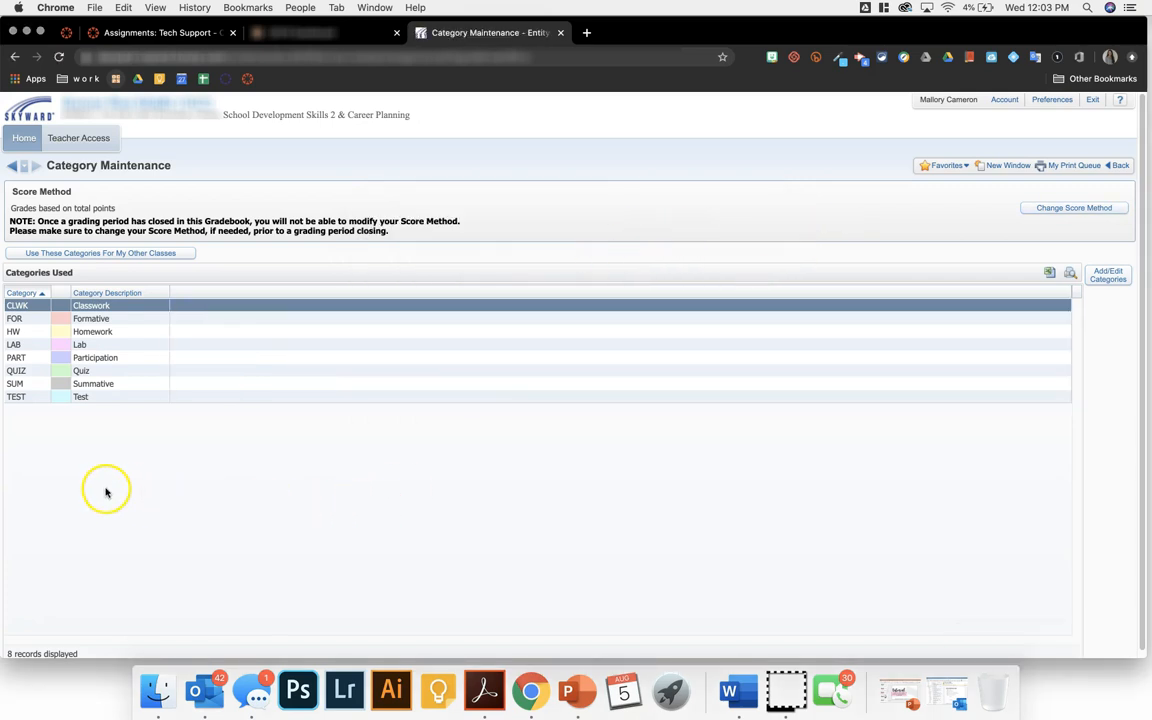
mouse_move(118, 343)
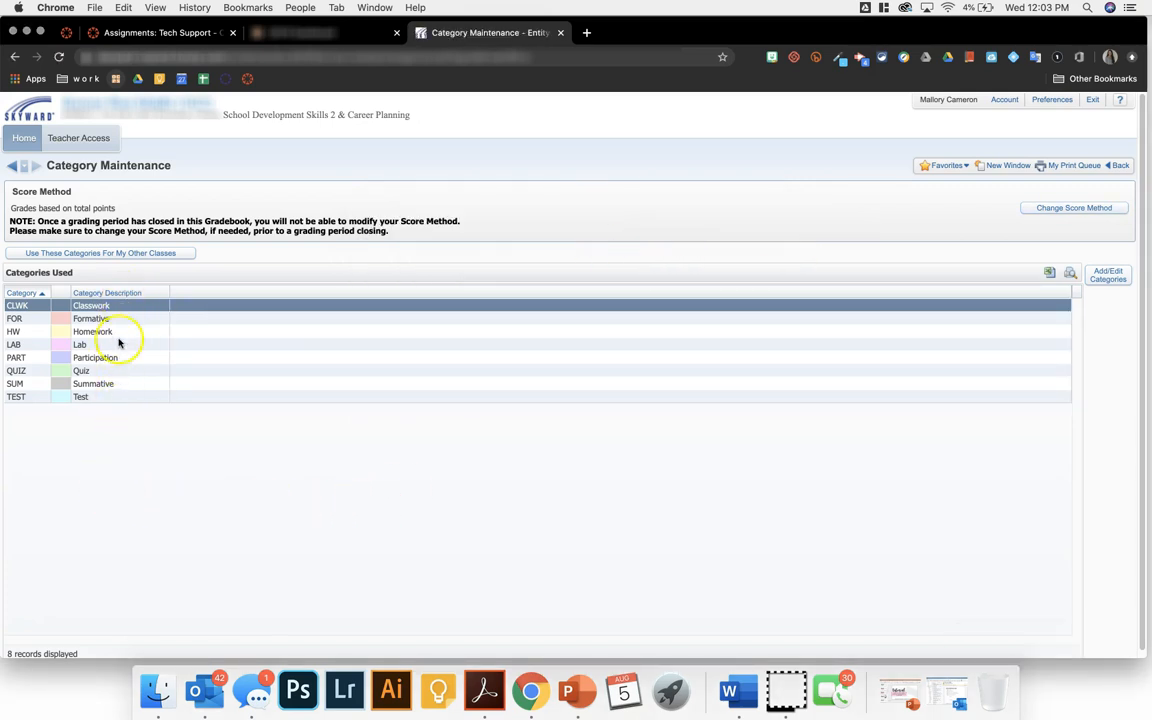
mouse_move(269, 450)
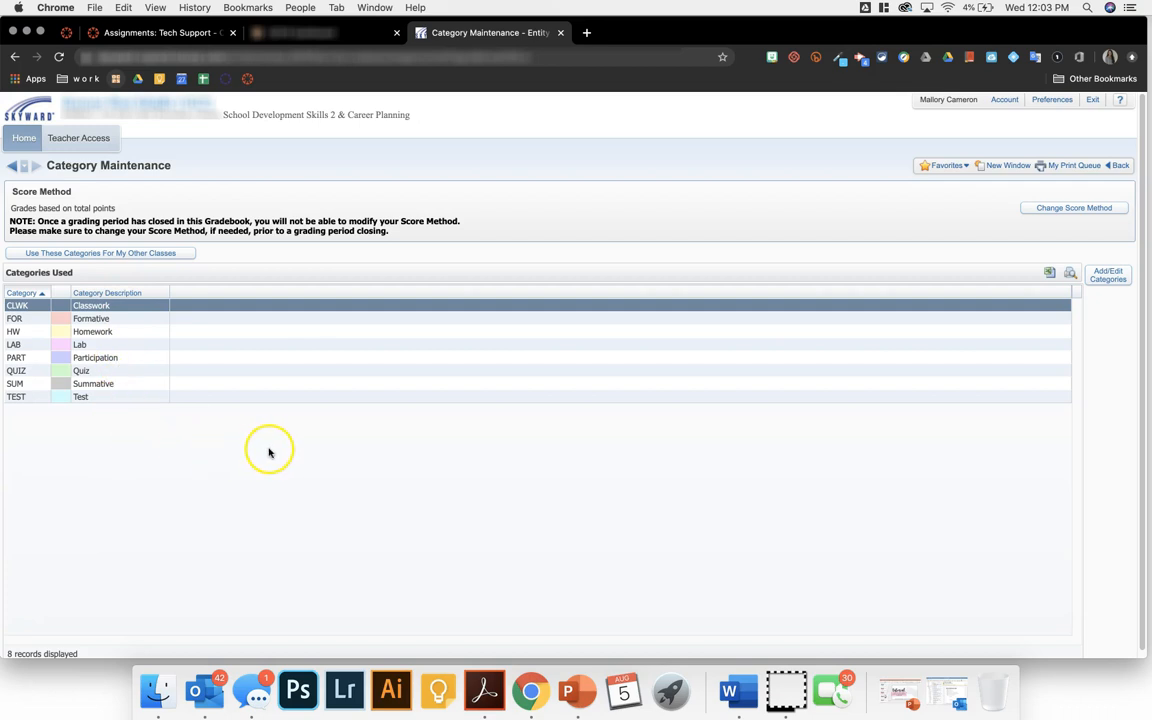
mouse_move(830, 452)
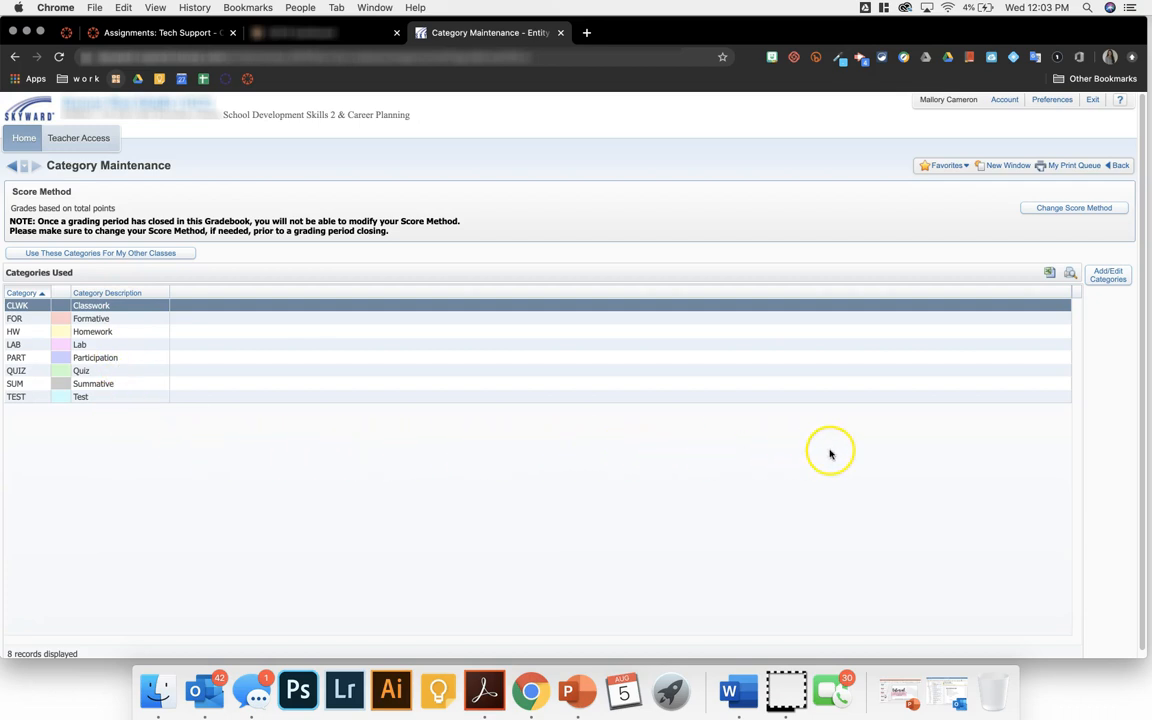
mouse_move(1124, 304)
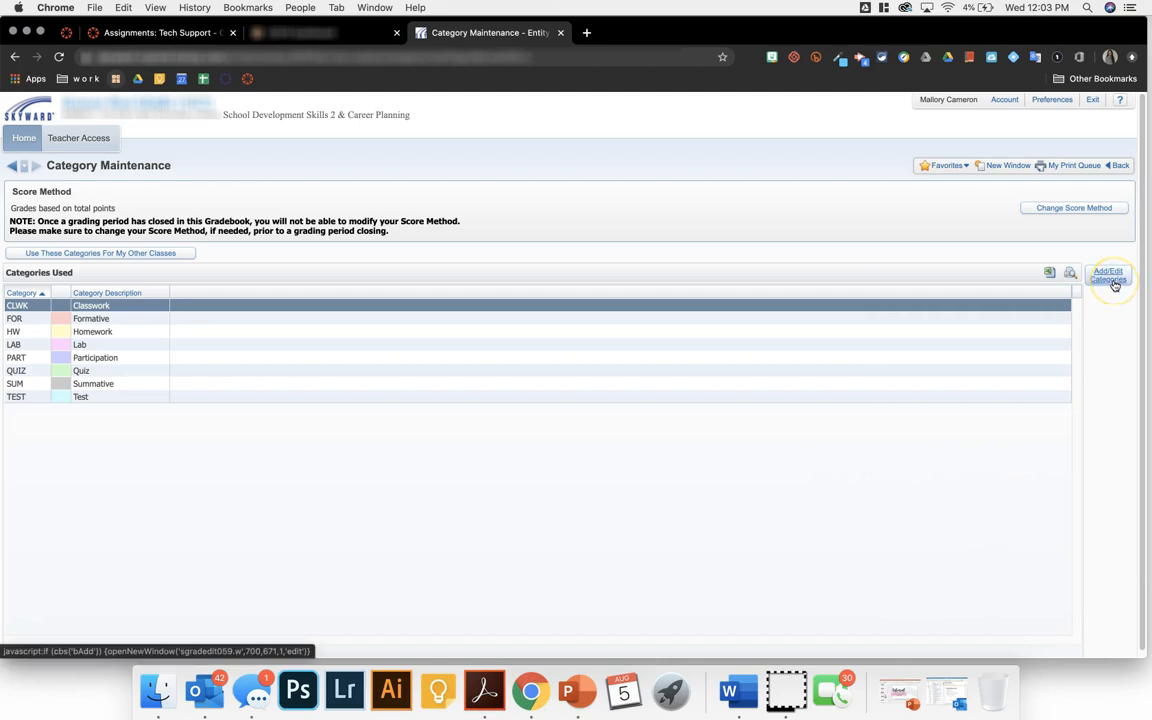
Step: Keep only Classwork and Participation included in the category list and save it
click(1108, 275)
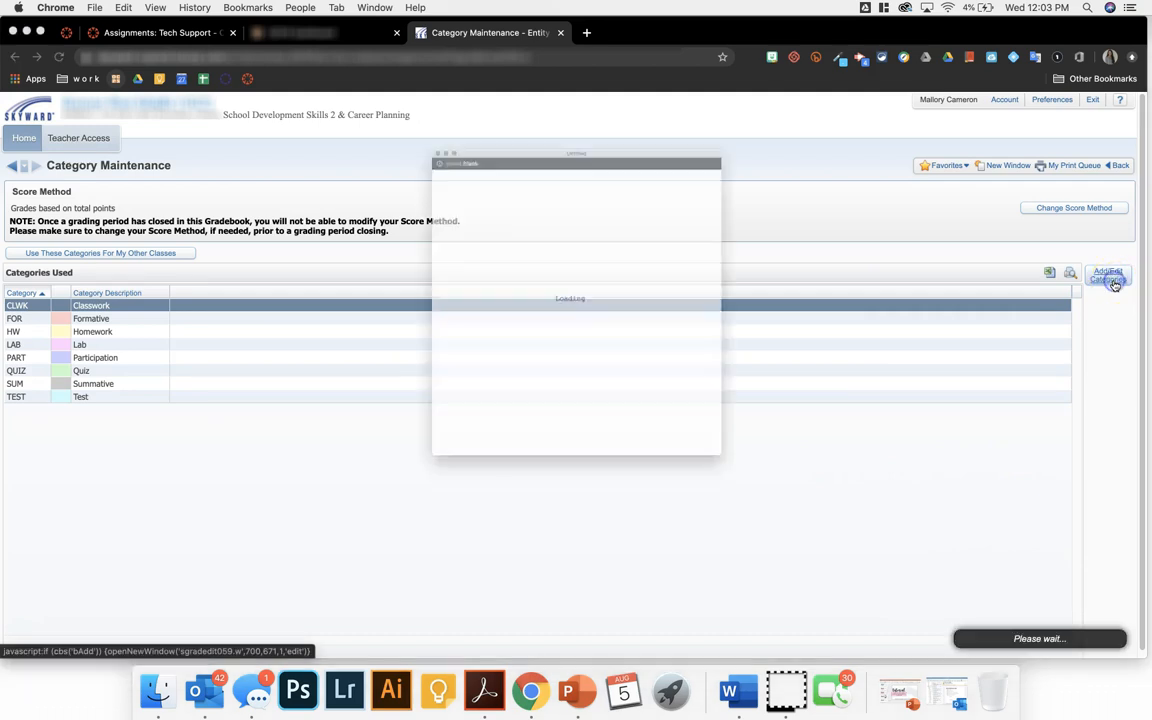
click(1107, 274)
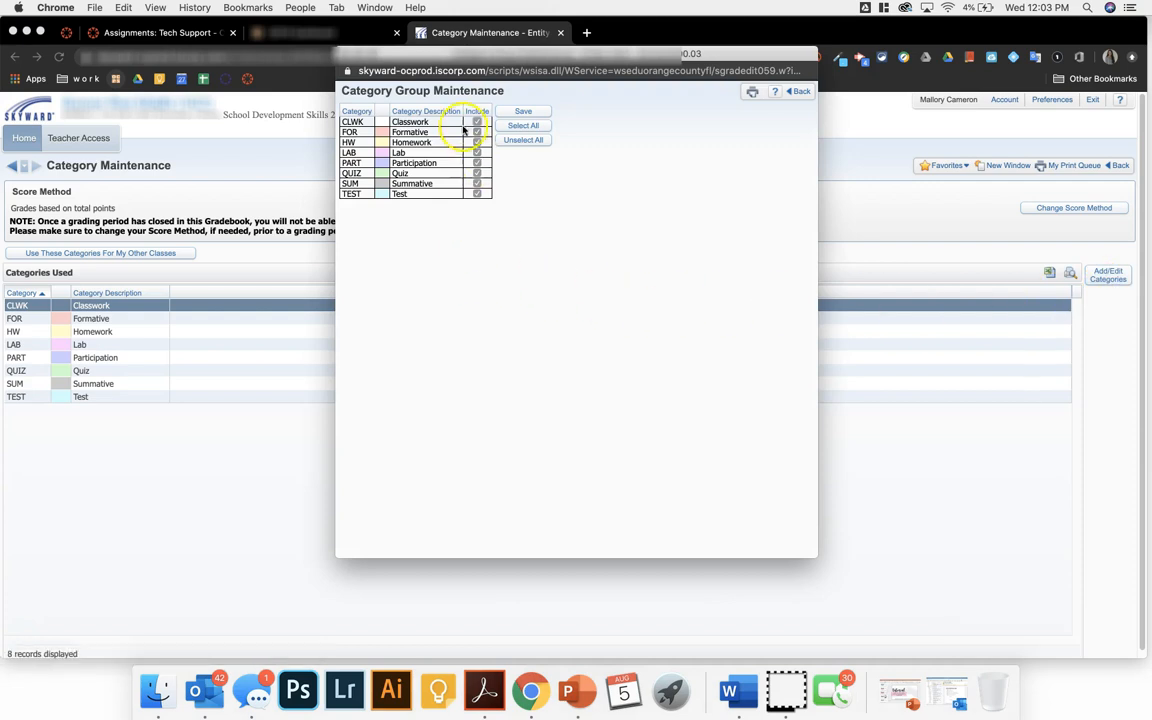
click(477, 132)
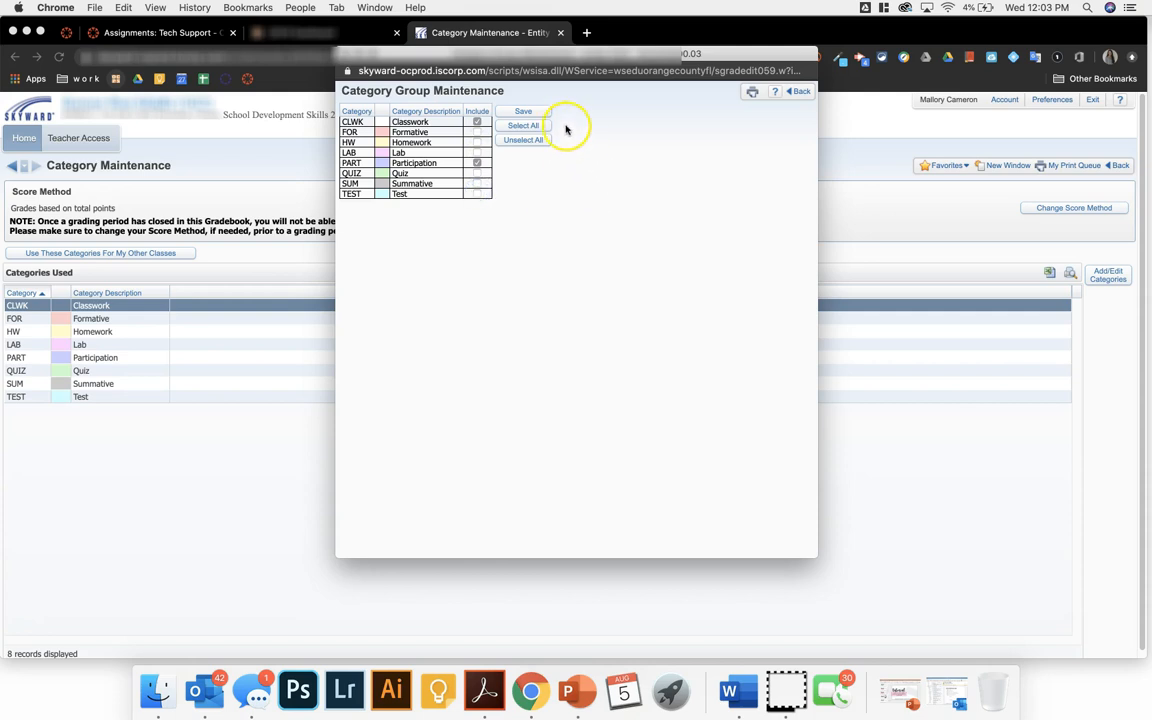
click(523, 111)
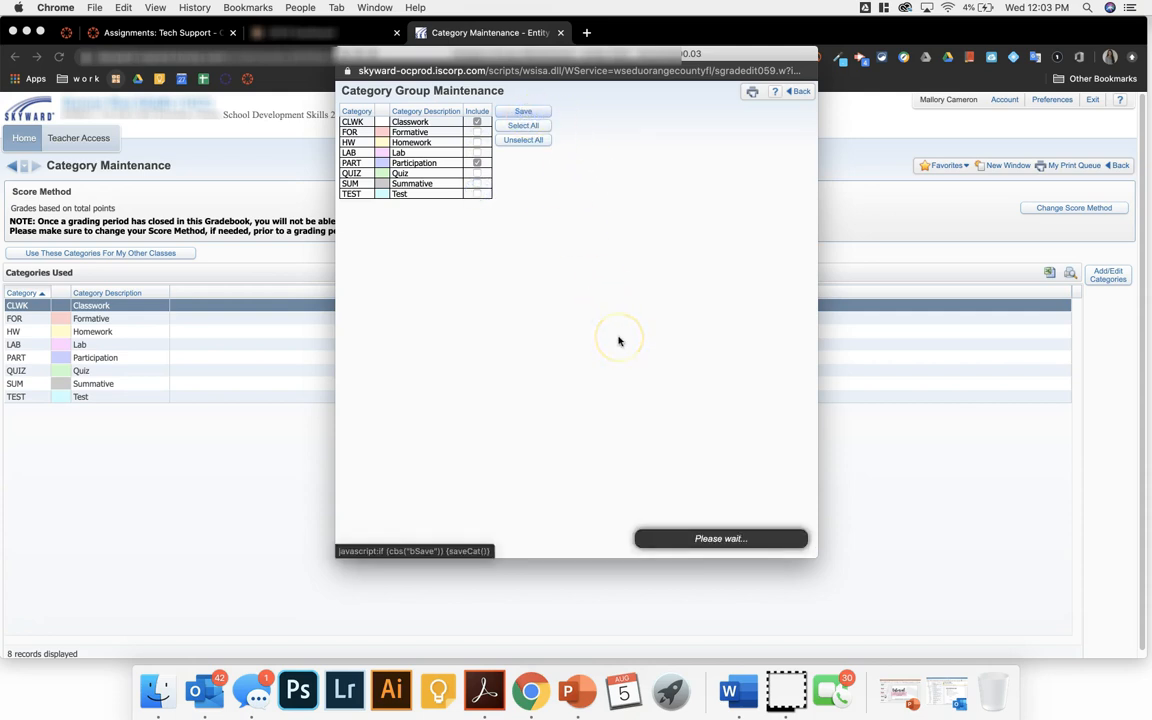
click(523, 111)
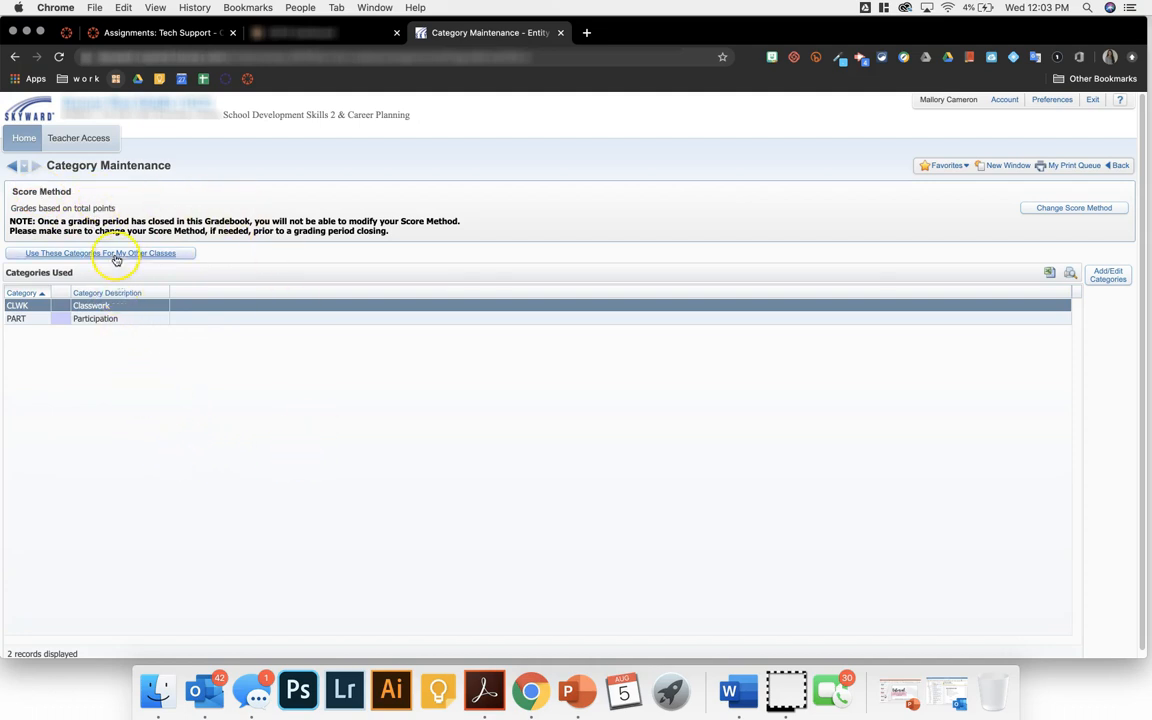
Step: Use these two categories for all five other checked class periods and save
click(100, 252)
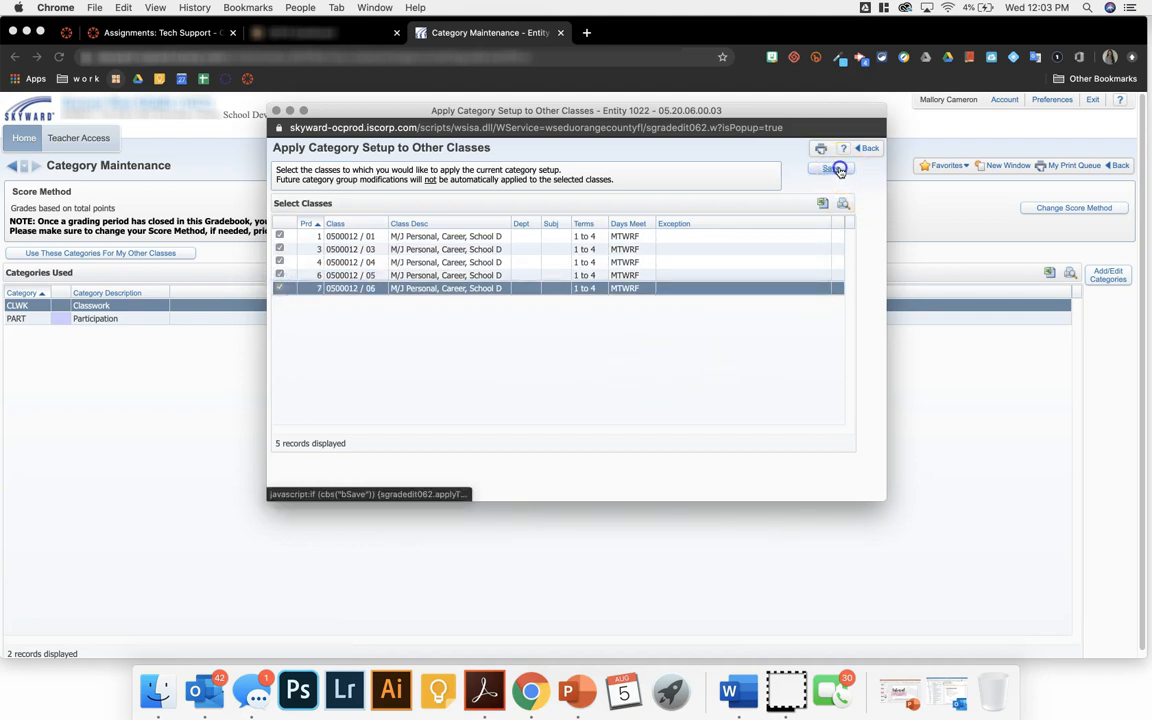
click(833, 168)
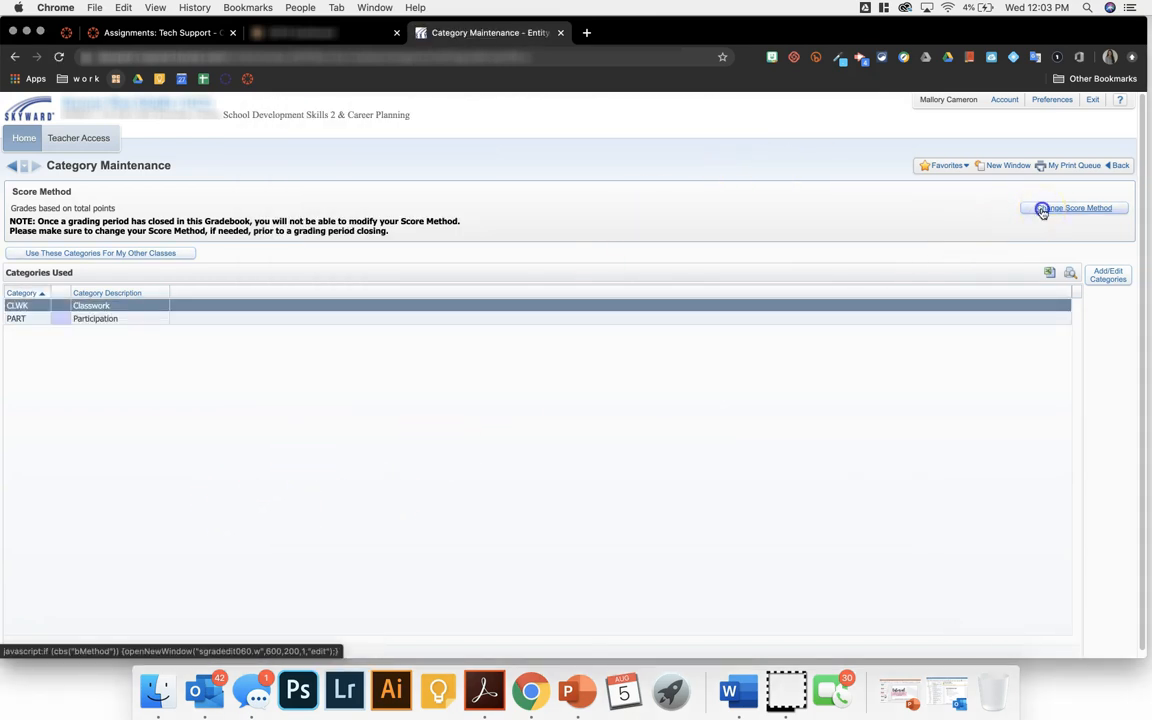
Step: Switch the score method to 'Base grades on percents assigned to categories' and save
click(1073, 208)
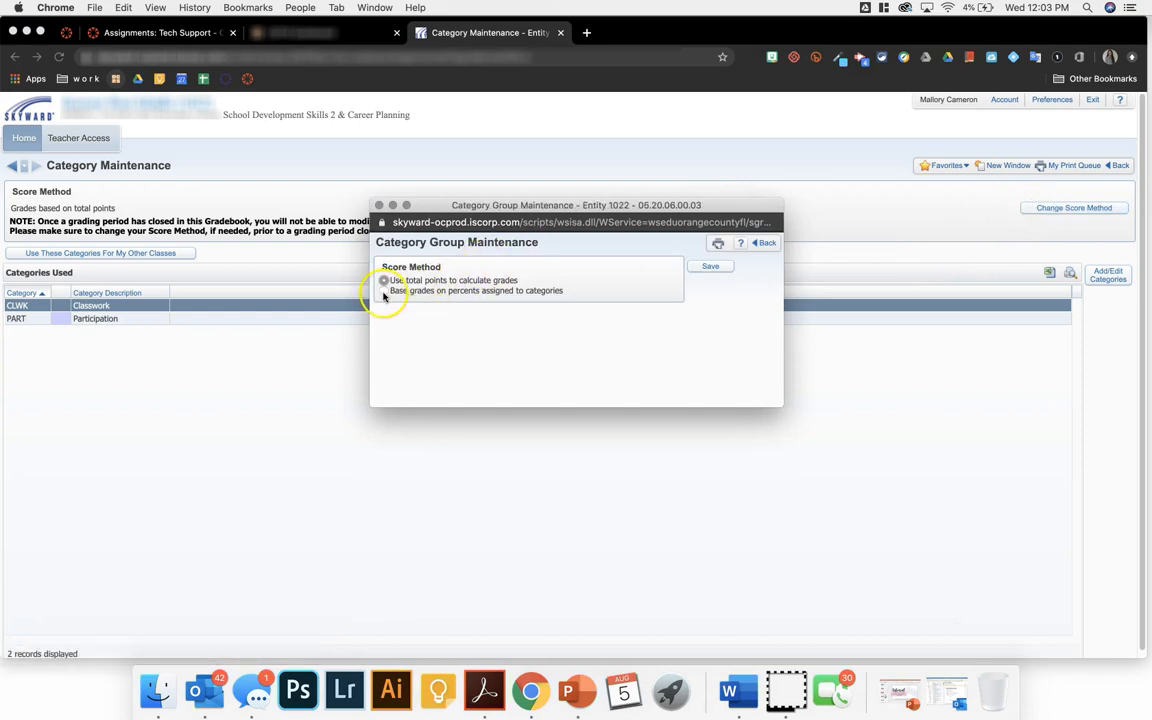
click(384, 290)
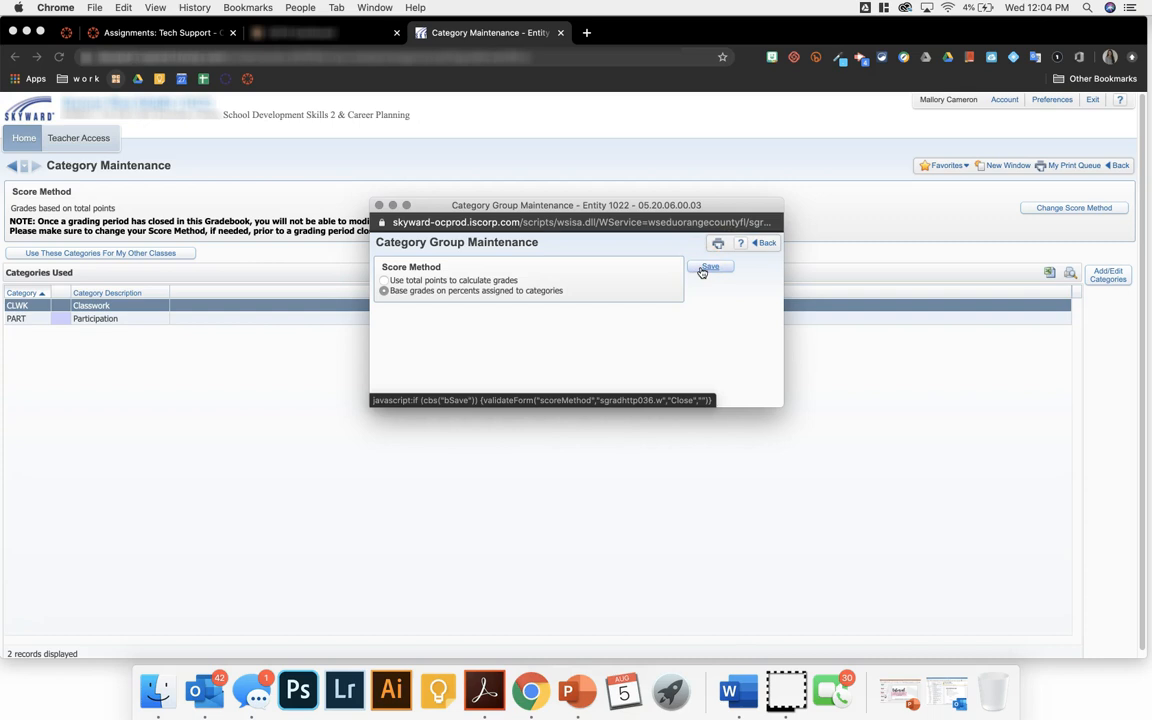
click(710, 267)
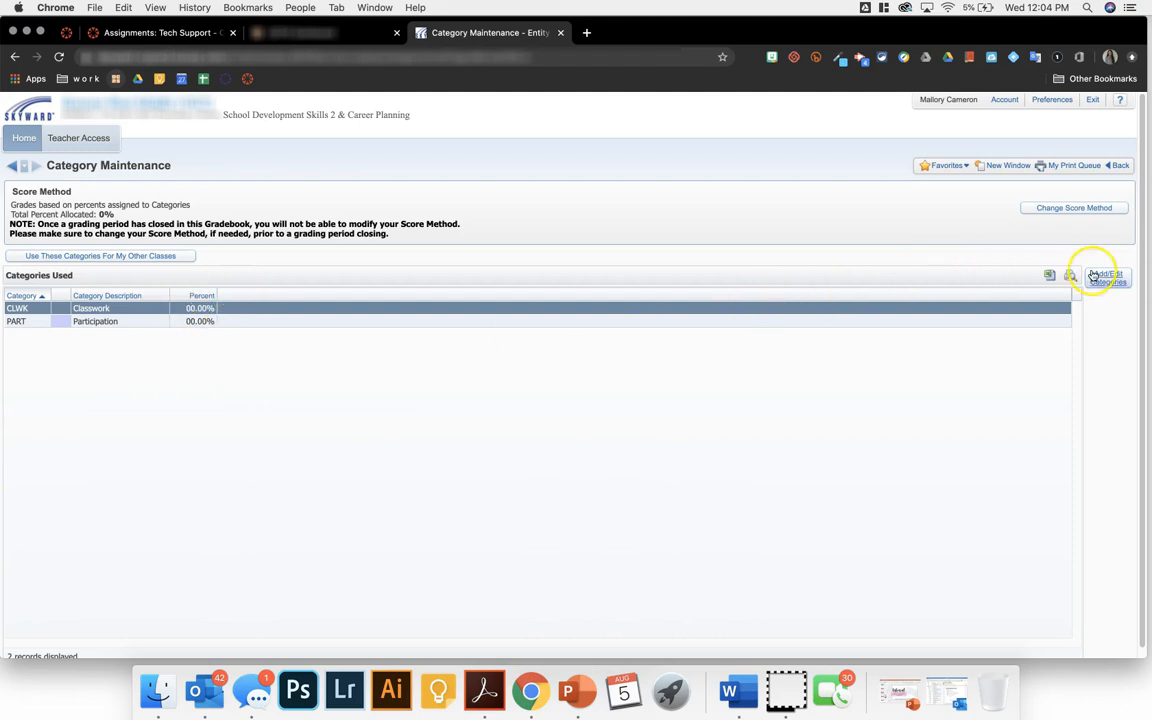
Step: Set Modified Percent to 90.00 for Classwork and 10.00 for Participation and save
click(1108, 278)
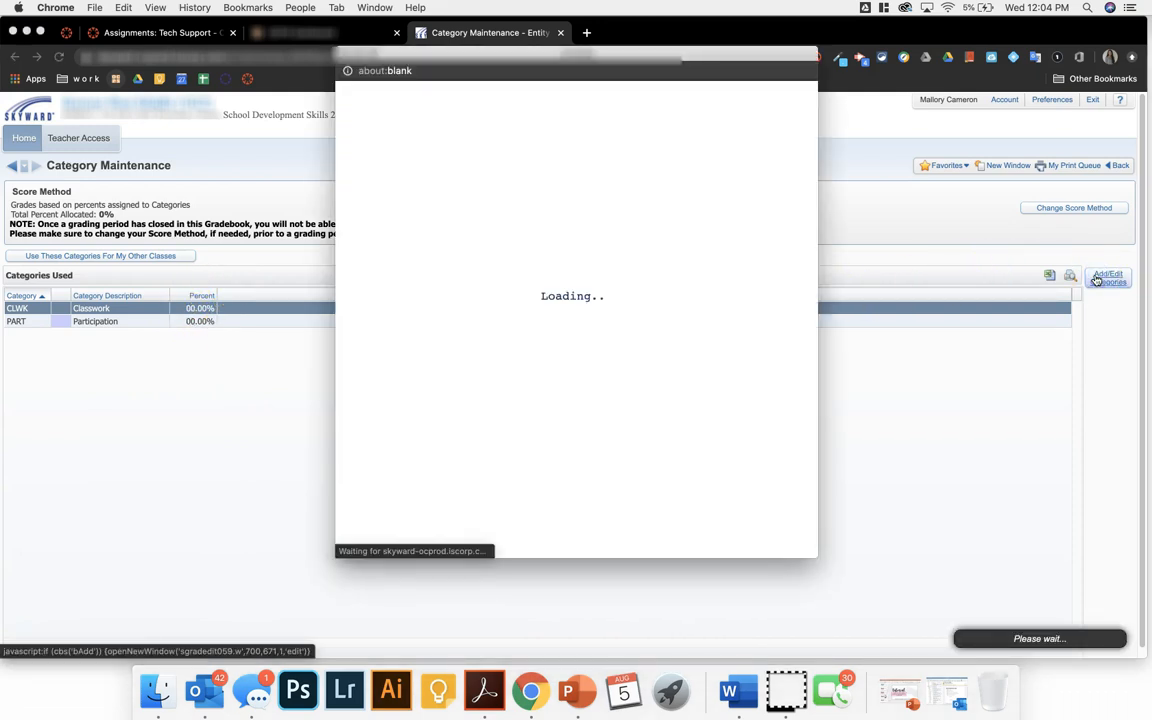
click(1107, 277)
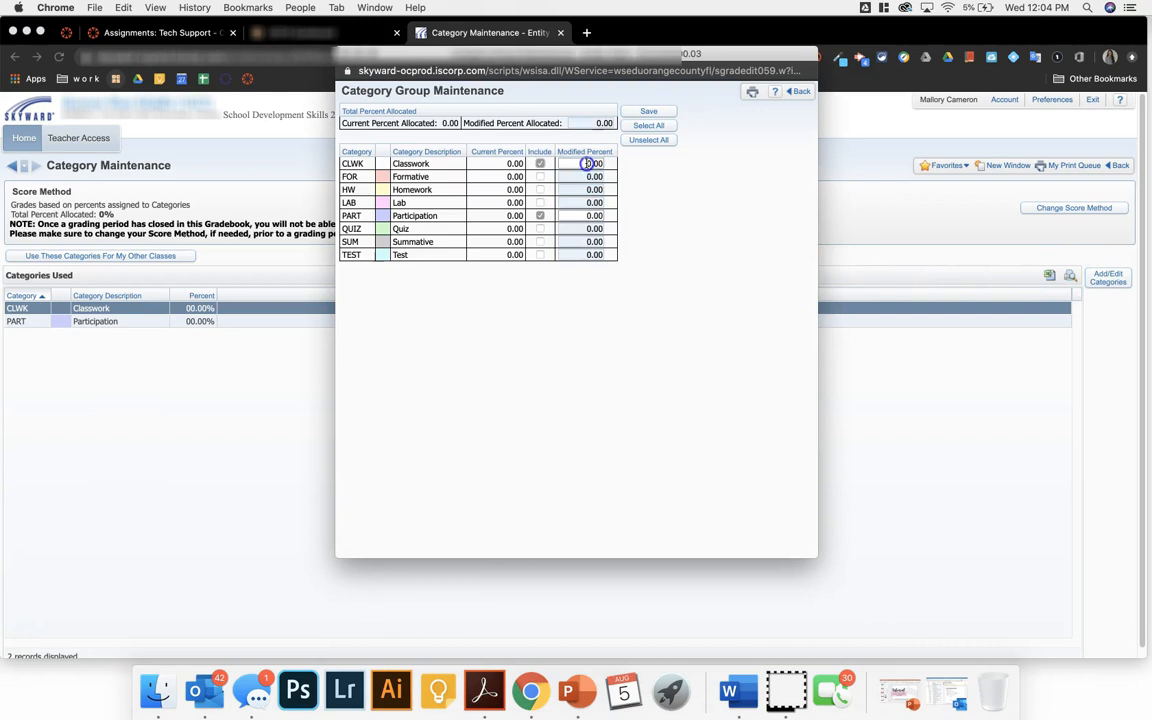
text(90.00)
click(581, 215)
text(10)
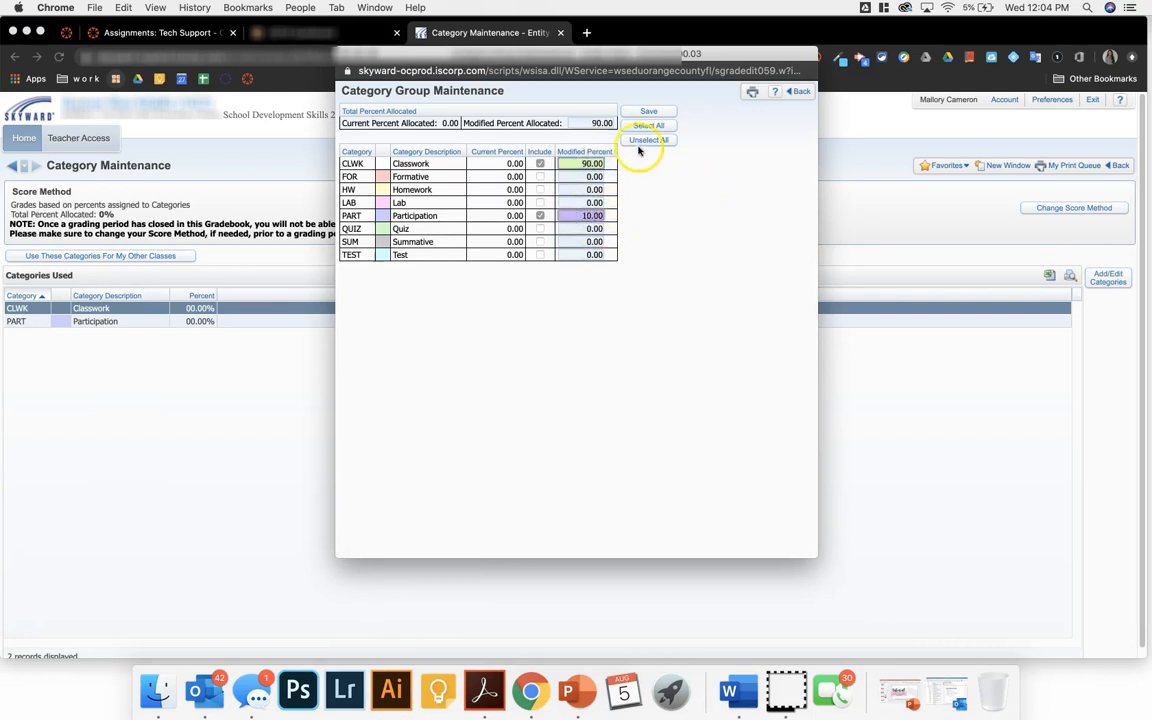
click(648, 111)
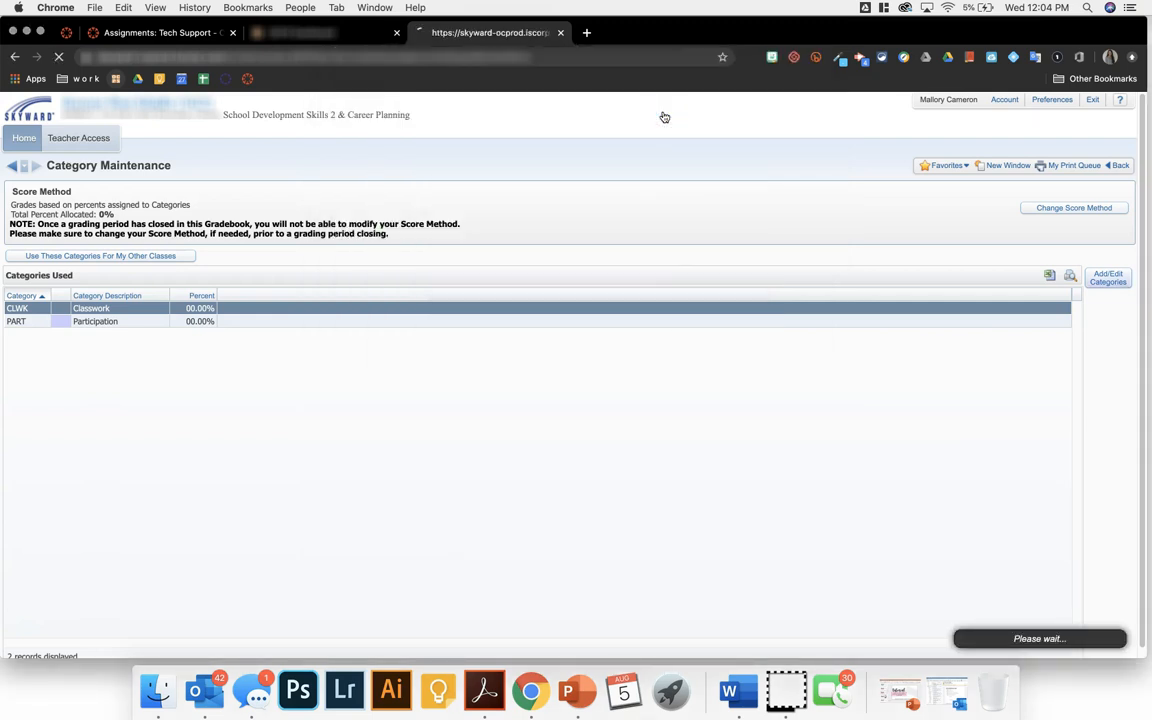